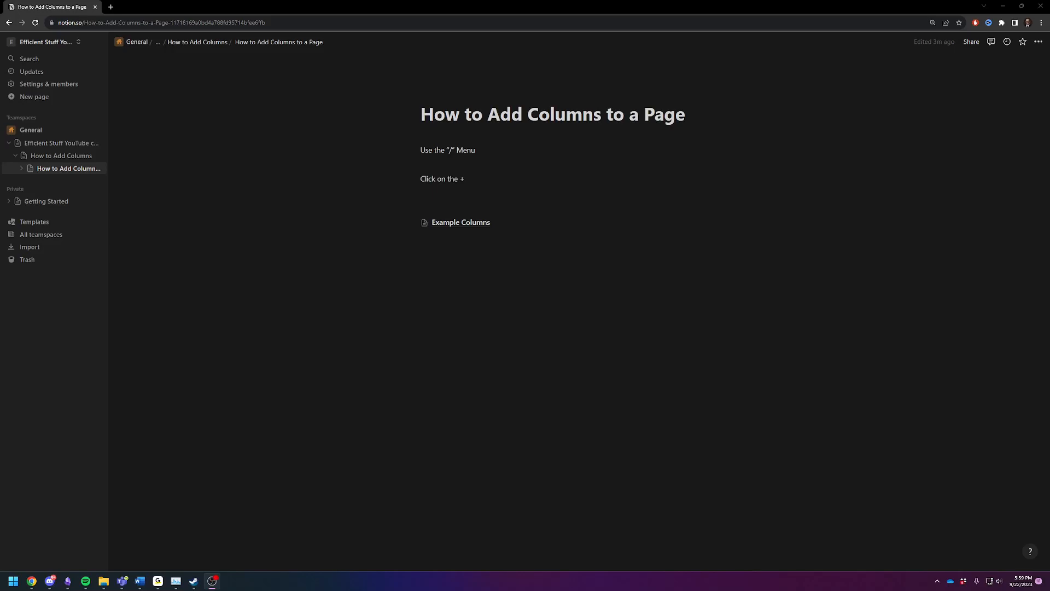
{"action": "mouse_move", "coordinate": [219, 275]}
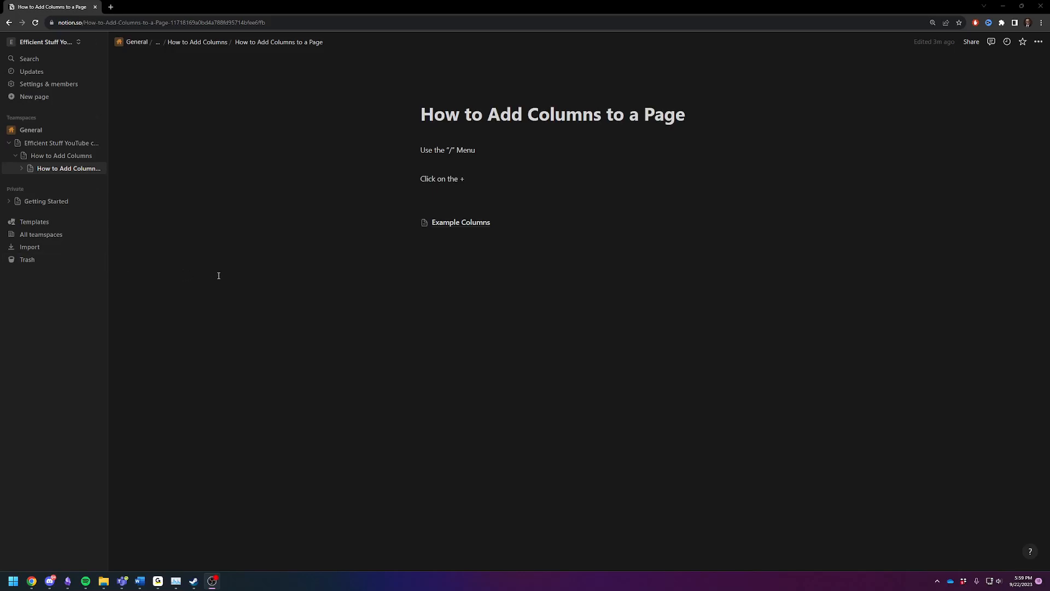
{"action": "mouse_move", "coordinate": [343, 296]}
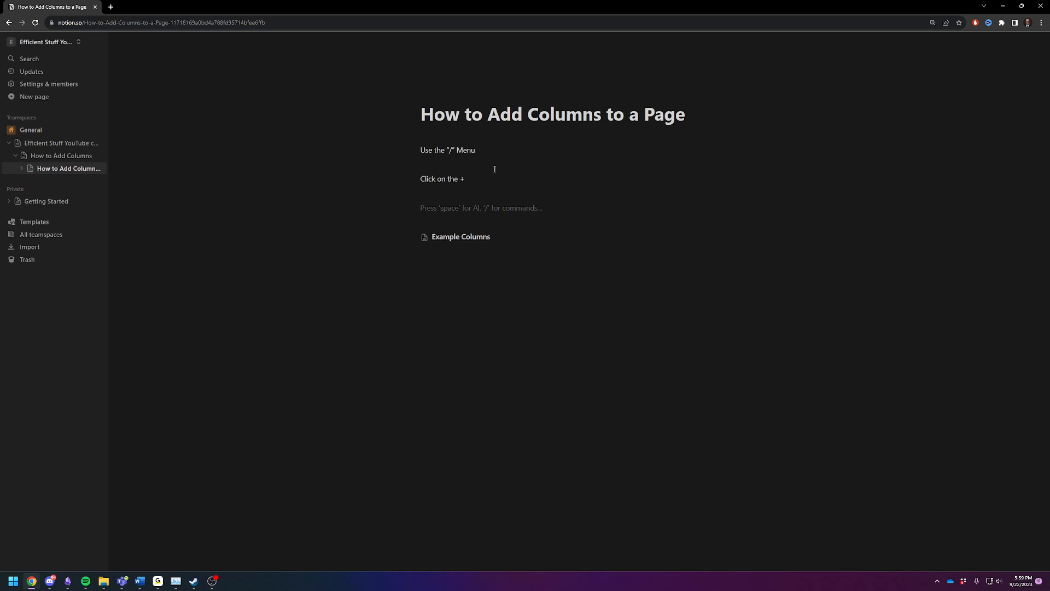
{"action": "type", "text": "/"}
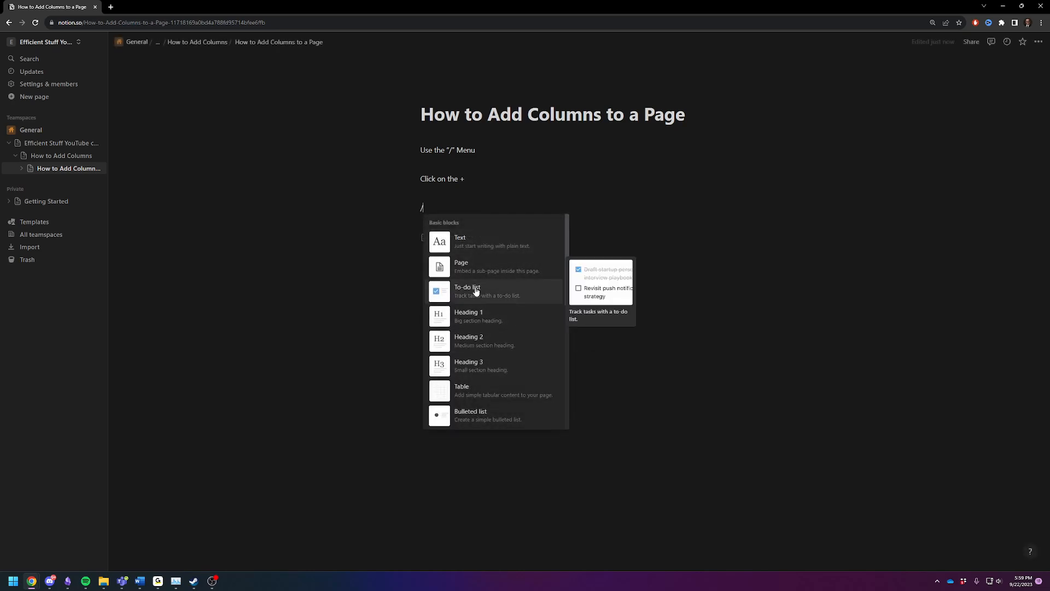
{"action": "type", "text": "col"}
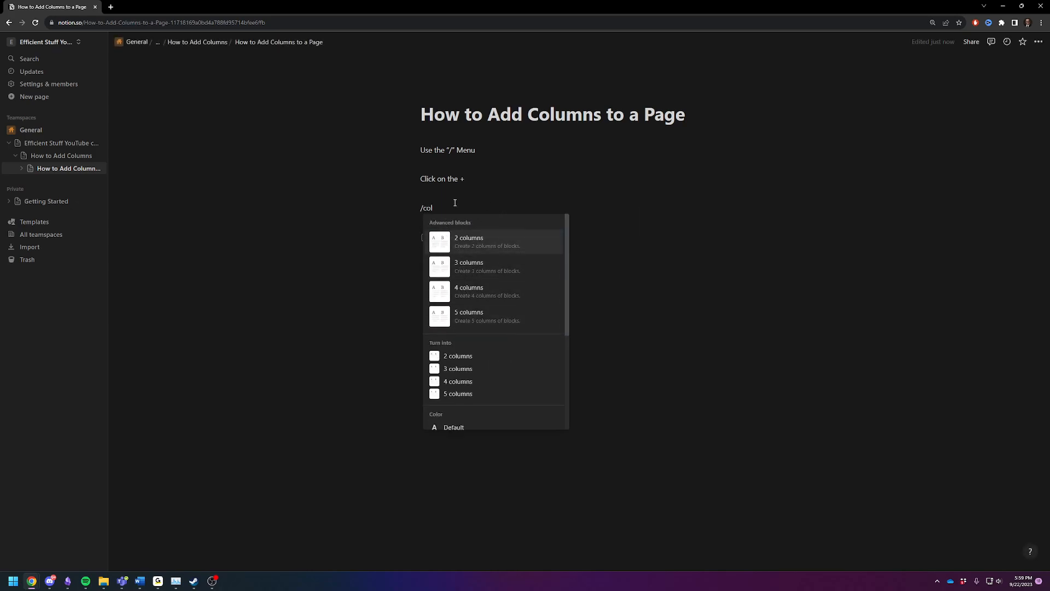
{"action": "key", "text": "escape"}
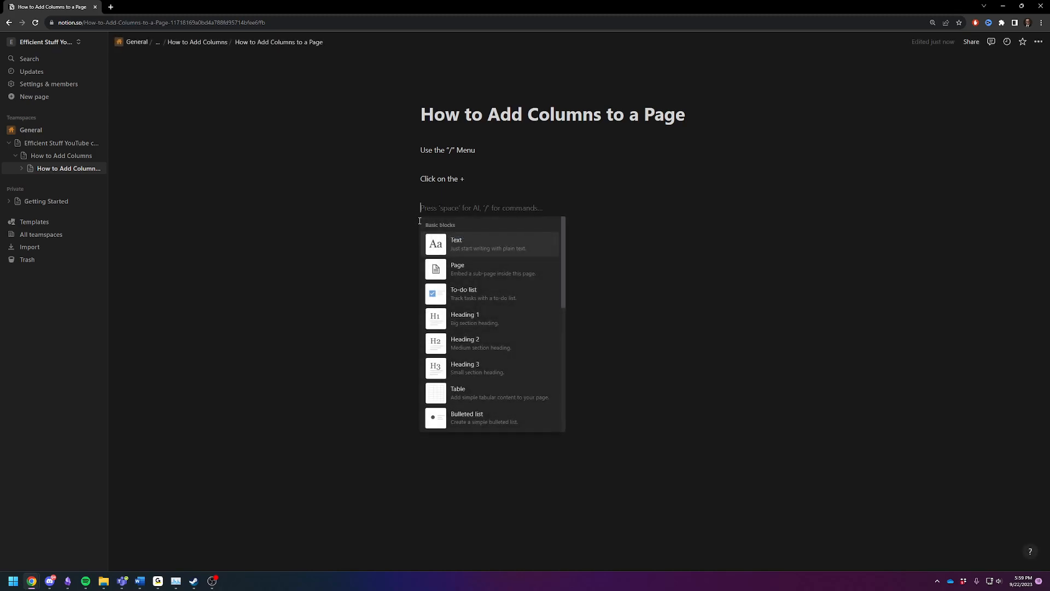
{"action": "type", "text": "co"}
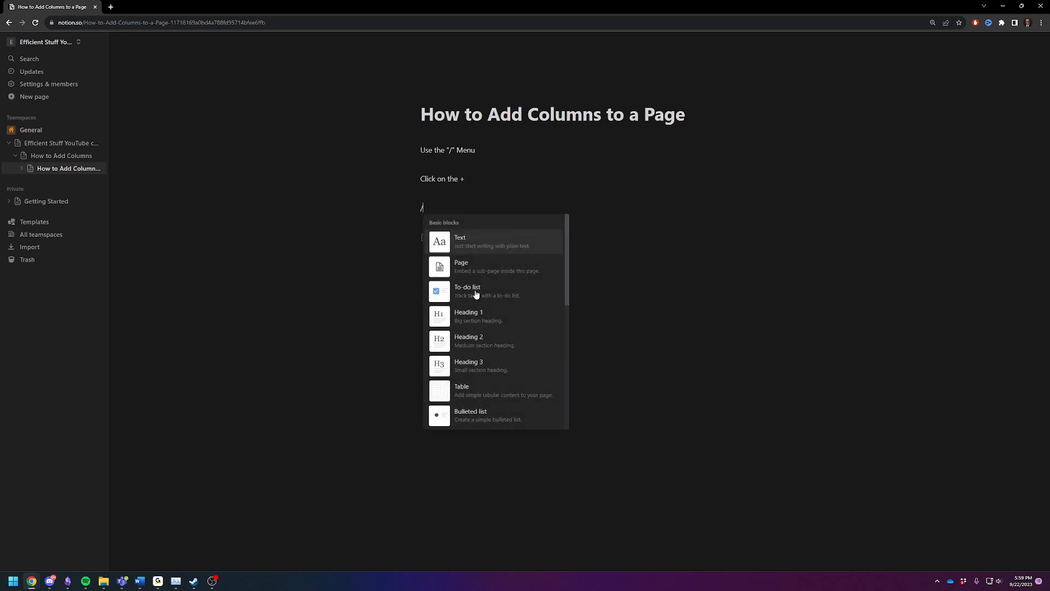
{"action": "scroll", "scroll_direction": "down", "scroll_amount": 3}
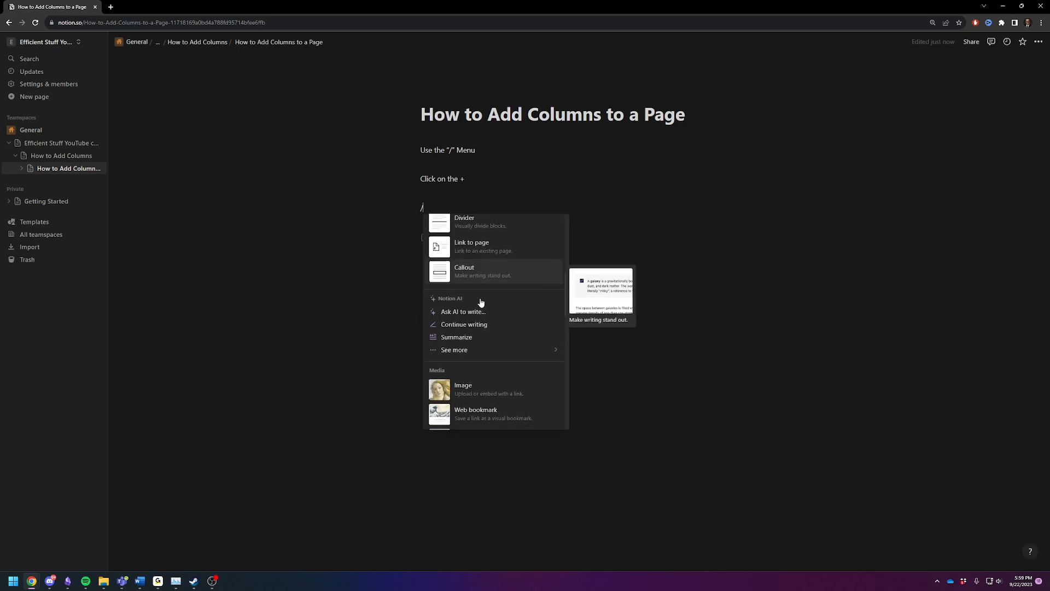
{"action": "scroll", "scroll_direction": "down", "scroll_amount": 3}
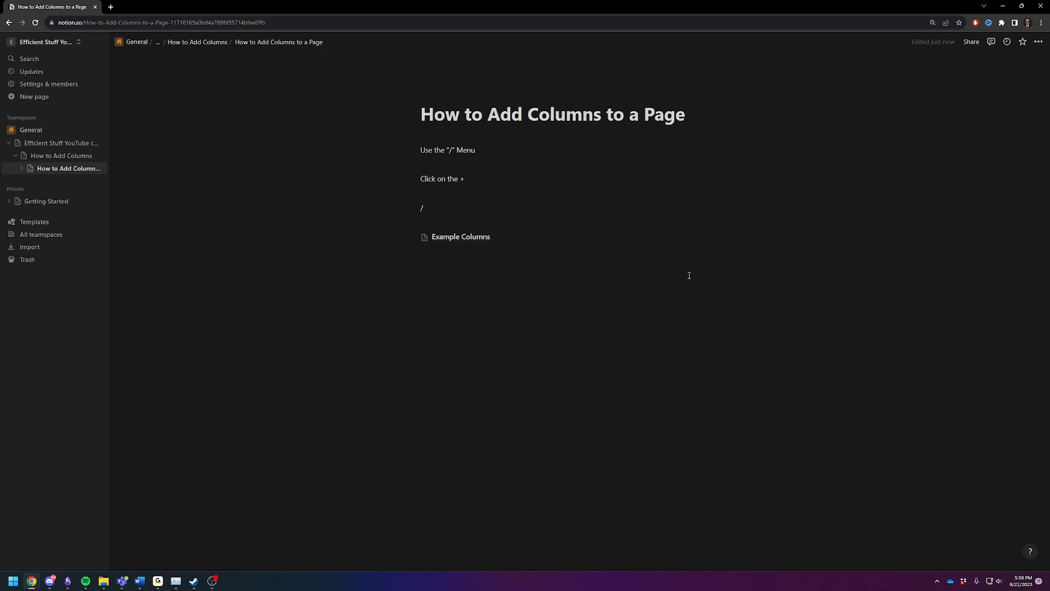
{"action": "key", "text": "backspace"}
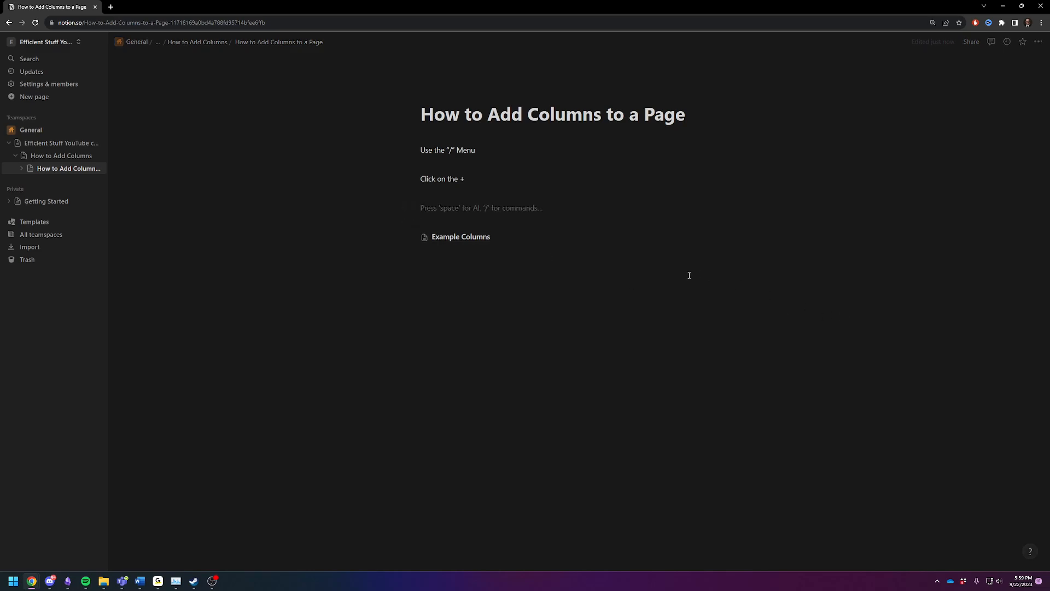
- Open the Example Columns subpage, then insert an empty line beneath the First/Second Column row
{"action": "left_click", "coordinate": [460, 237]}
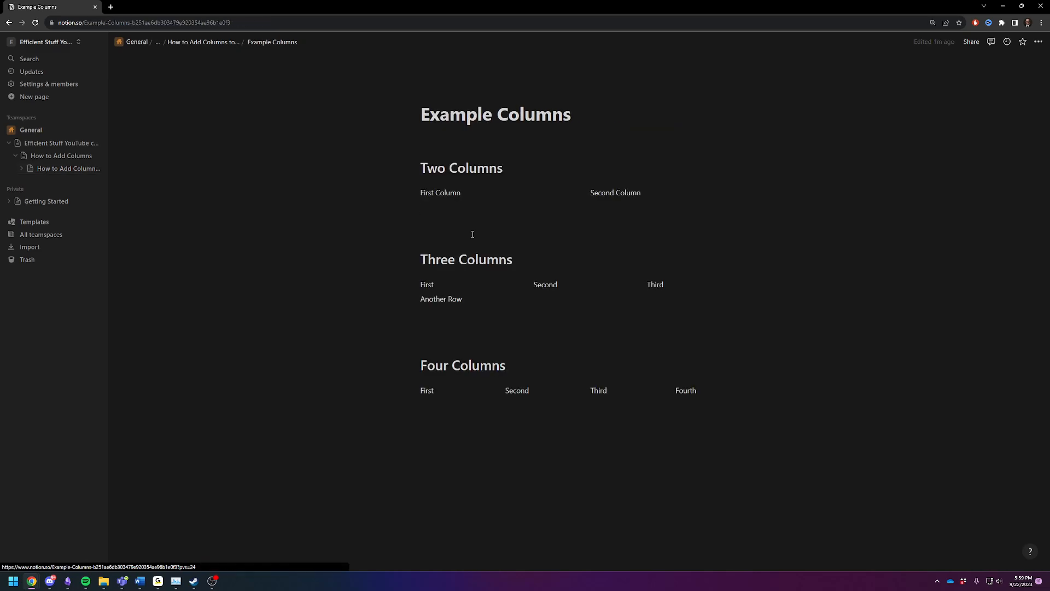
{"action": "mouse_move", "coordinate": [433, 201]}
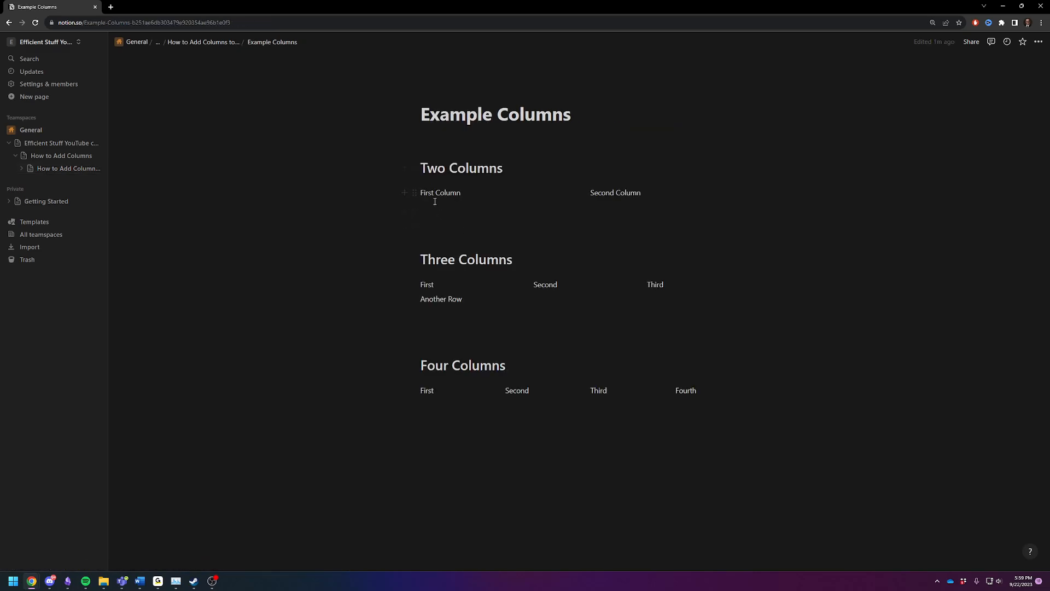
{"action": "mouse_move", "coordinate": [432, 390]}
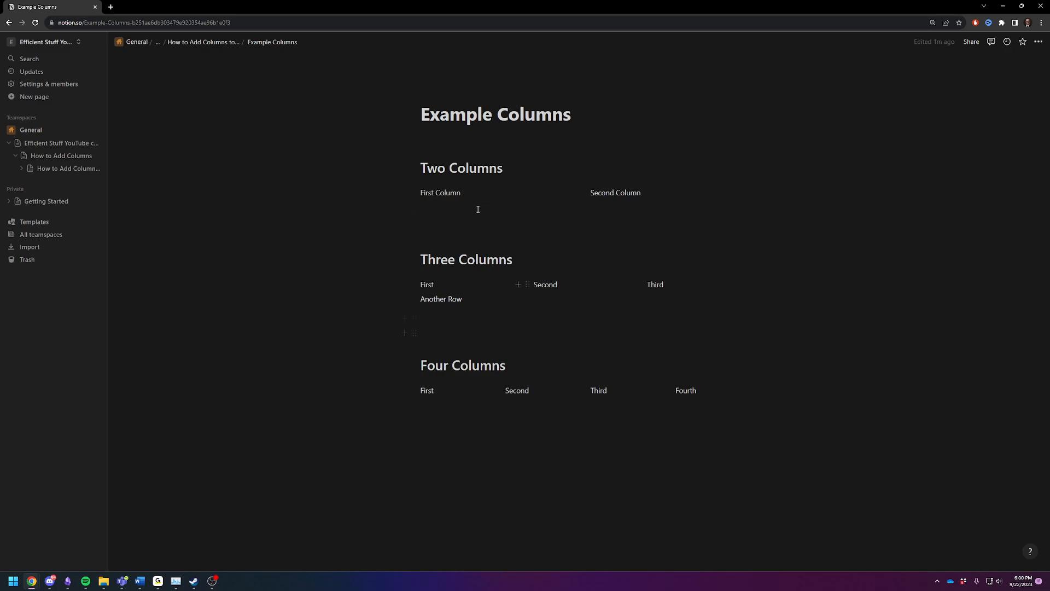
{"action": "left_click", "coordinate": [461, 192]}
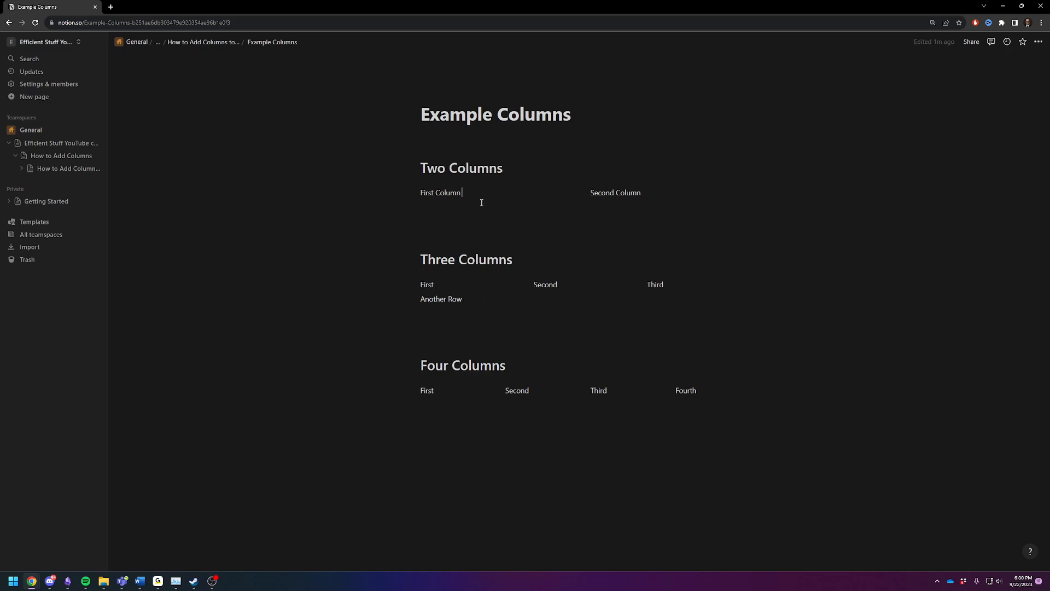
{"action": "mouse_move", "coordinate": [522, 192]}
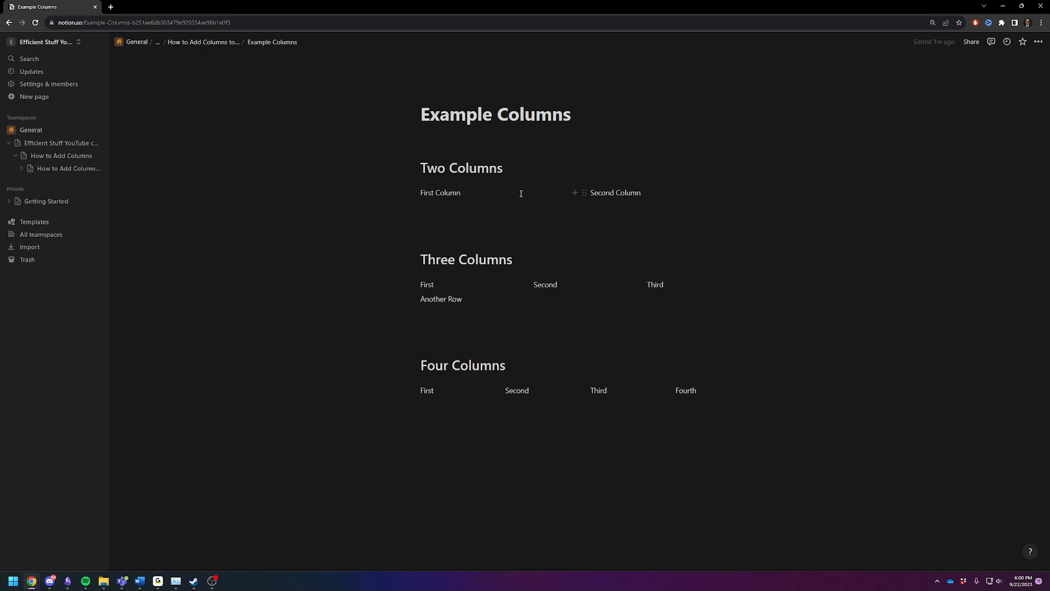
{"action": "left_click", "coordinate": [469, 206]}
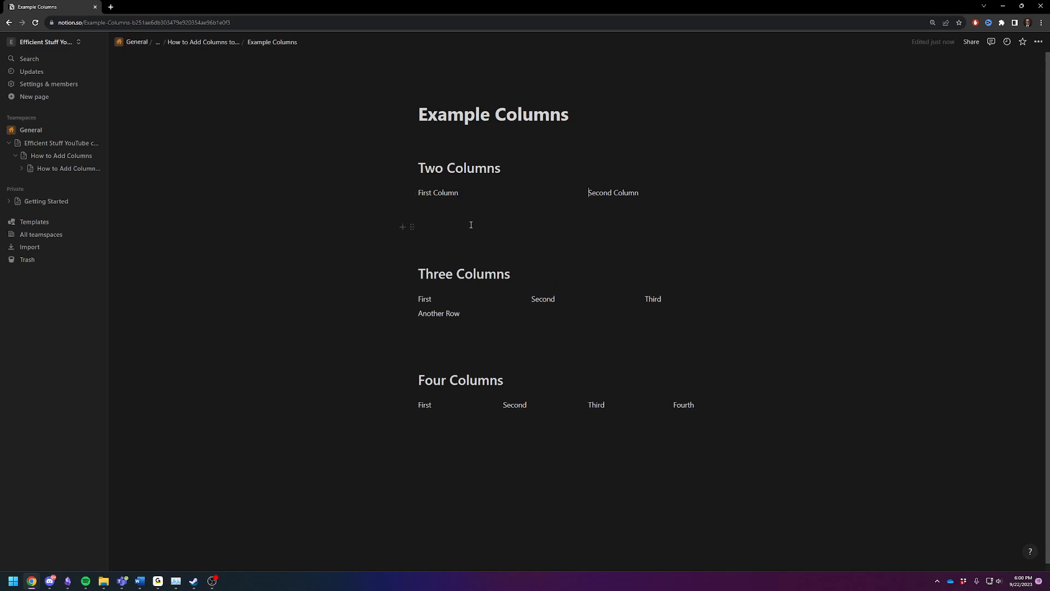
{"action": "left_click", "coordinate": [469, 227]}
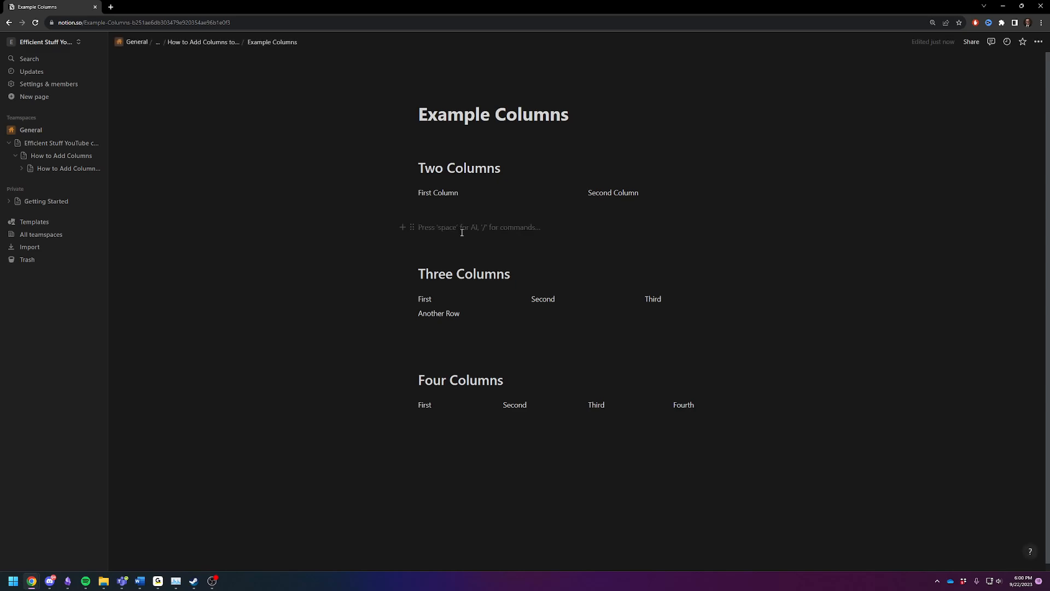
- Type the note 'Leave the c' below the columns and add an empty line under First Column
{"action": "type", "text": "Leave the clum ++++++++++++++++++++++++++++++++"}
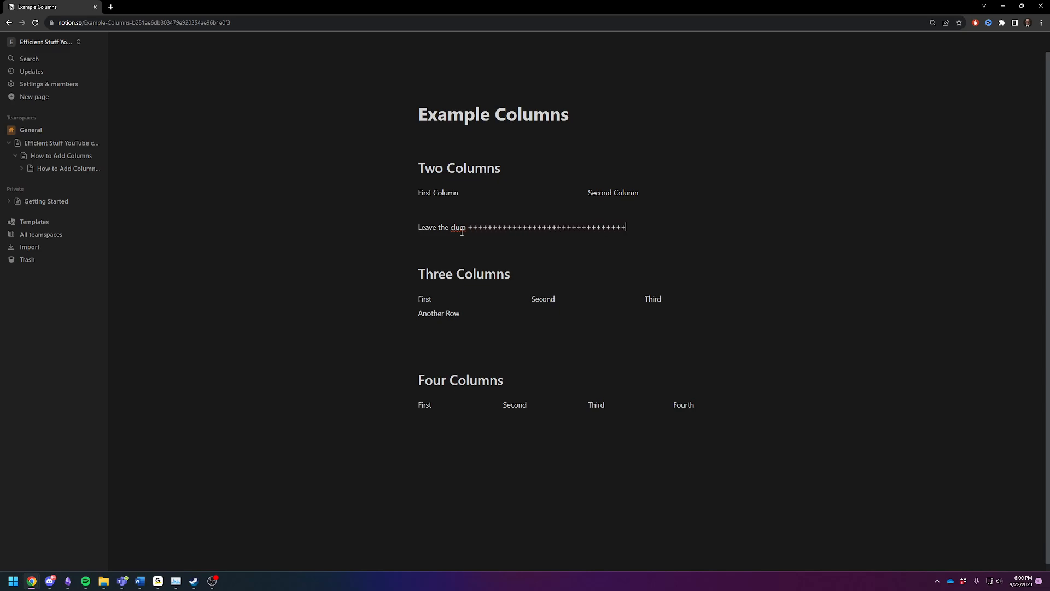
{"action": "left_click", "coordinate": [438, 207]}
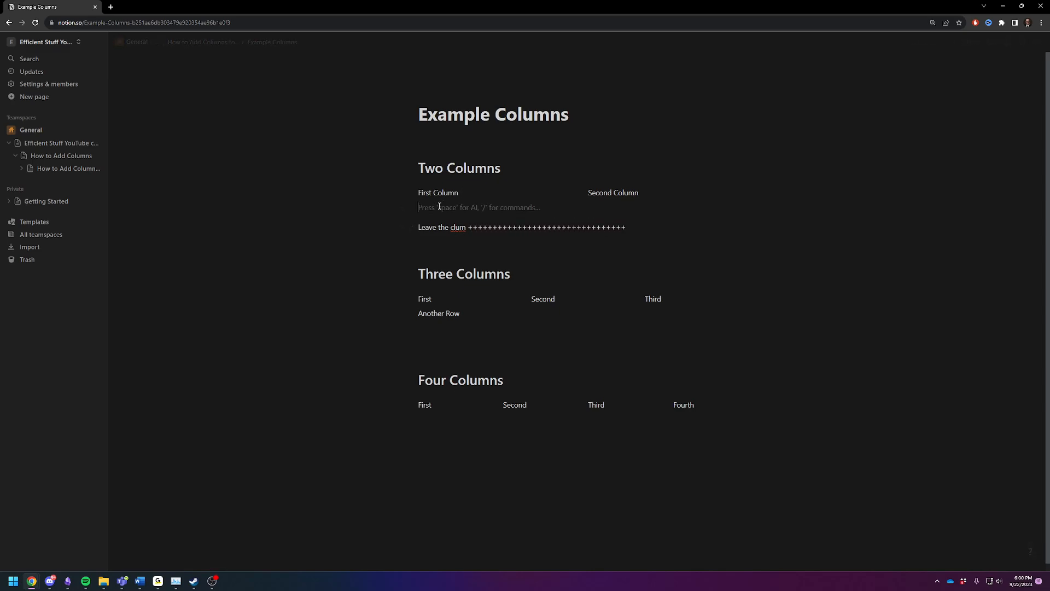
{"action": "mouse_move", "coordinate": [405, 195]}
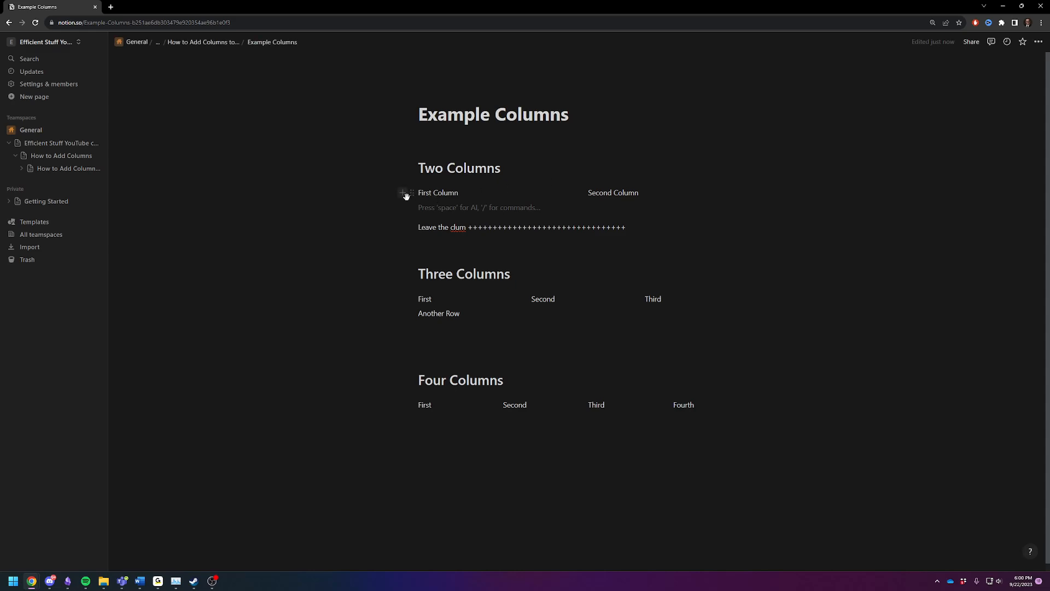
{"action": "mouse_move", "coordinate": [402, 206]}
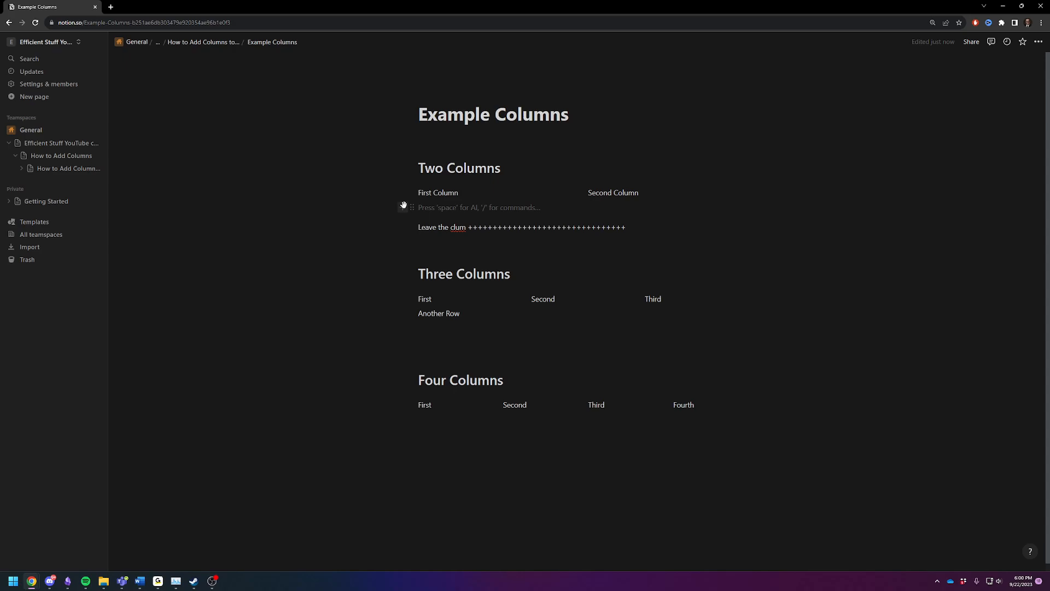
{"action": "mouse_move", "coordinate": [408, 200]}
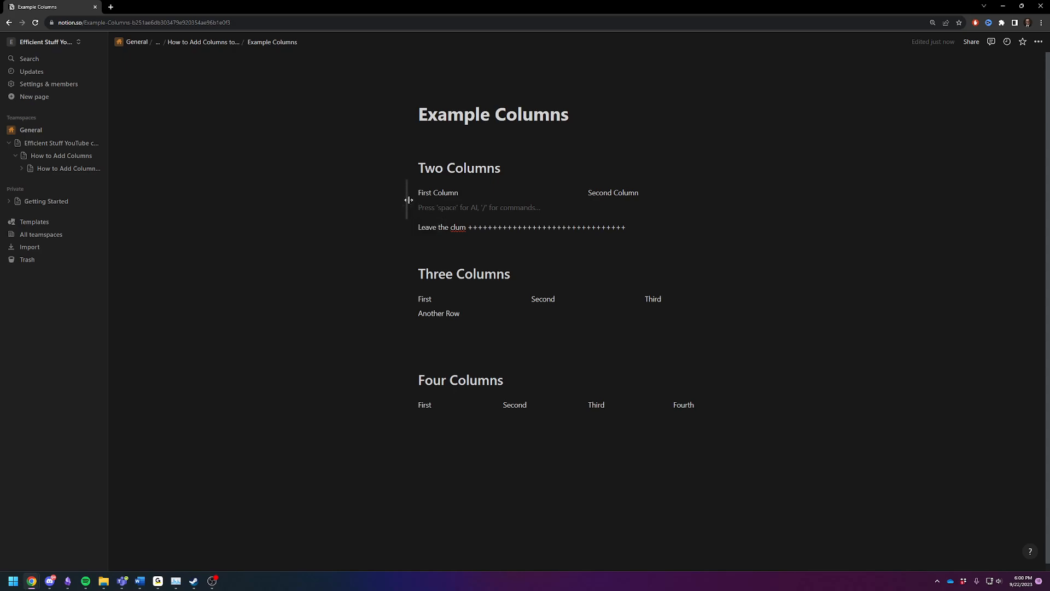
- Drag the Two Columns block 100 px wider to the left and add an empty line above Four Columns
{"action": "left_click_drag", "start_coordinate": [409, 200], "coordinate": [354, 199]}
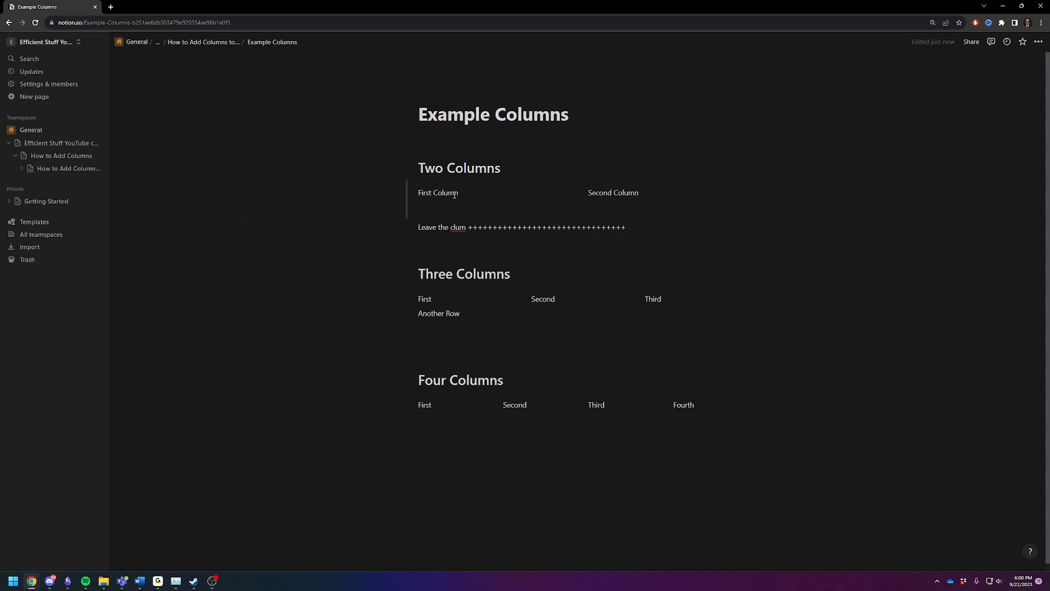
{"action": "mouse_move", "coordinate": [615, 193]}
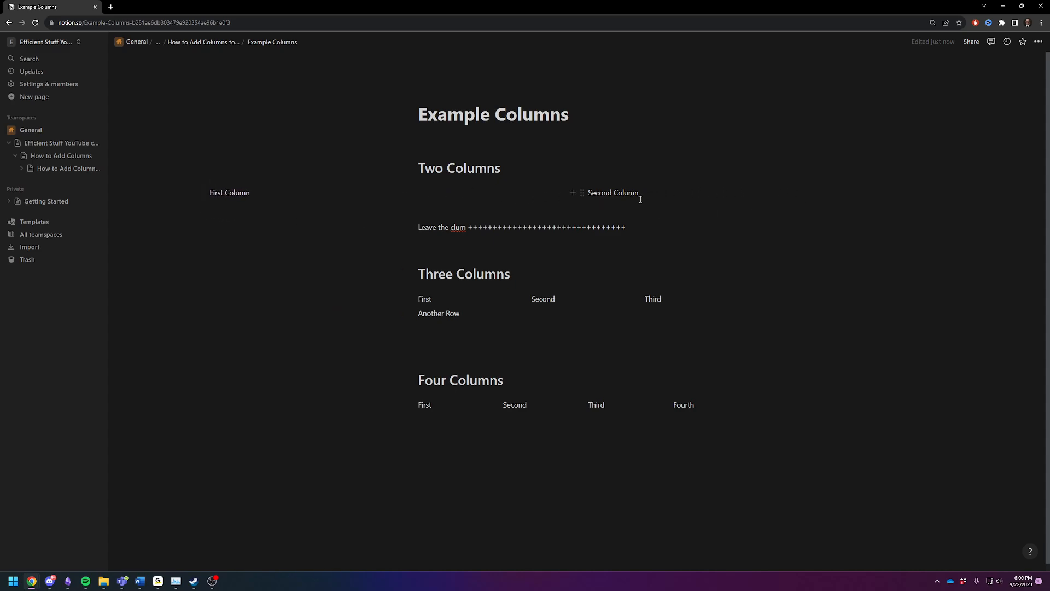
{"action": "mouse_move", "coordinate": [458, 325]}
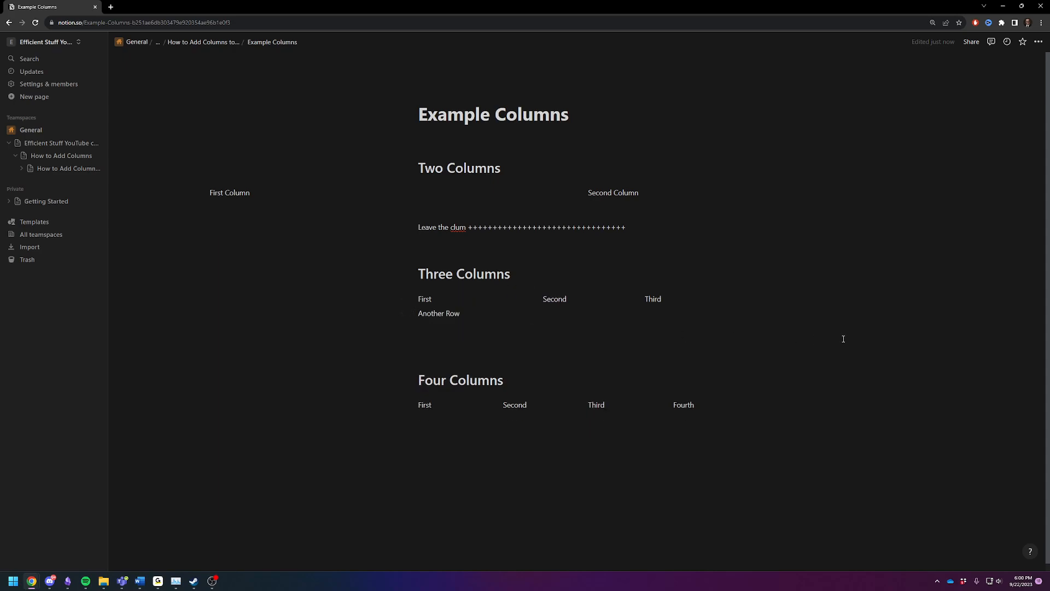
{"action": "mouse_move", "coordinate": [343, 373]}
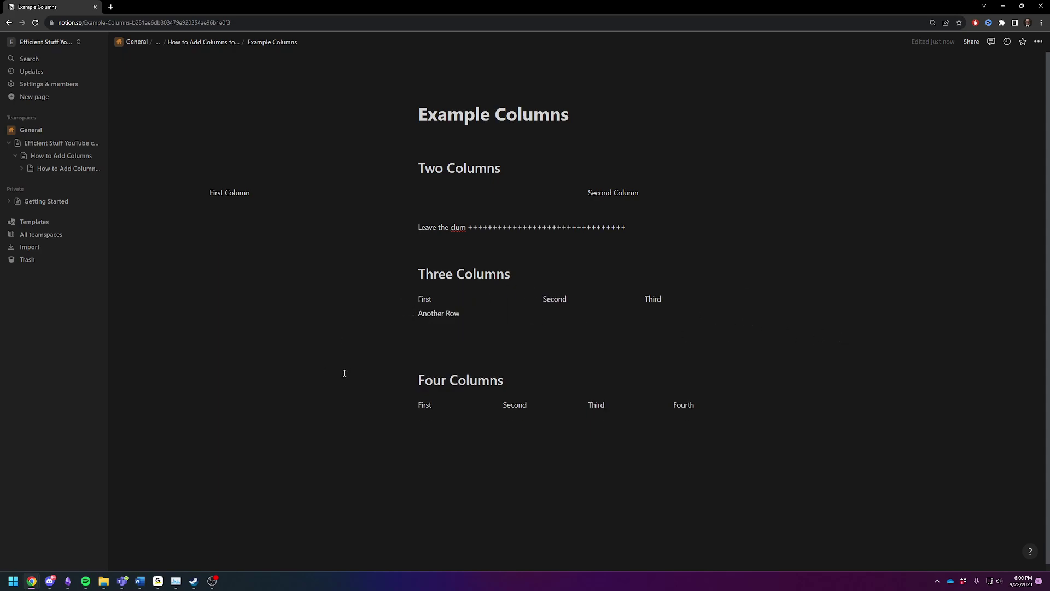
{"action": "left_click", "coordinate": [478, 347]}
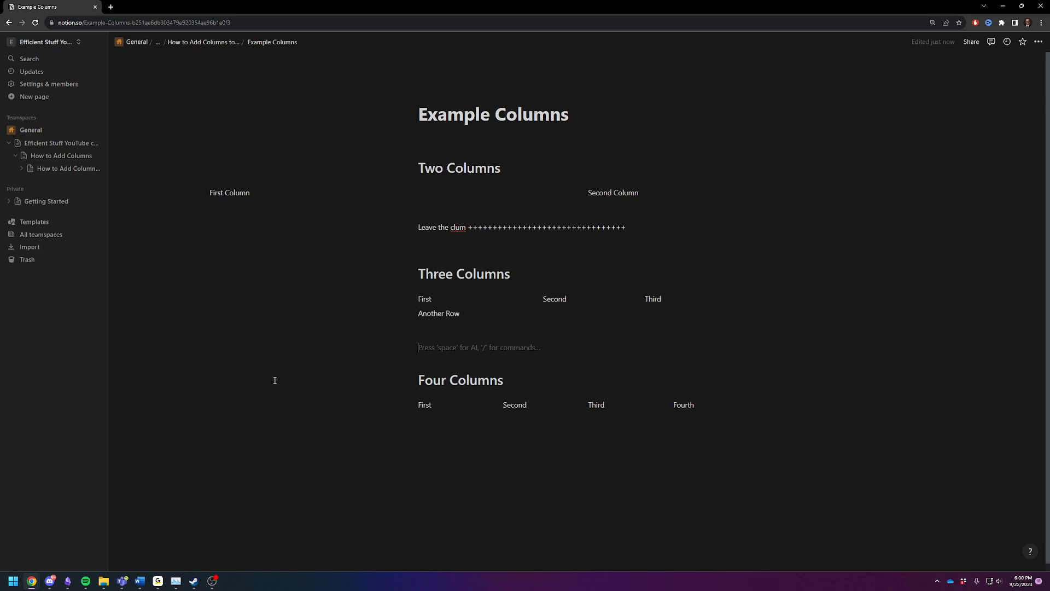
{"action": "mouse_move", "coordinate": [275, 380]}
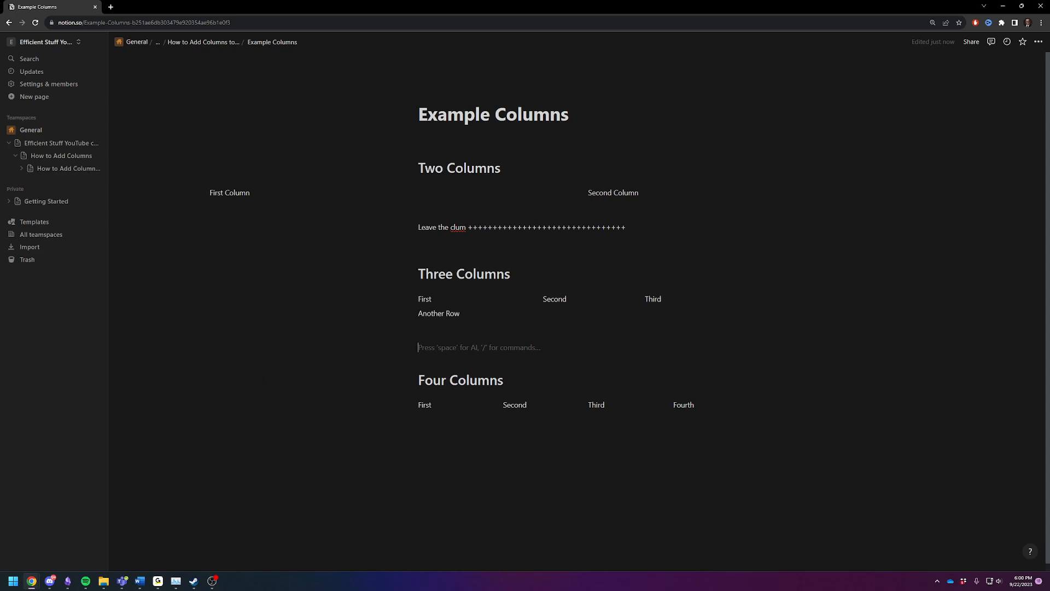